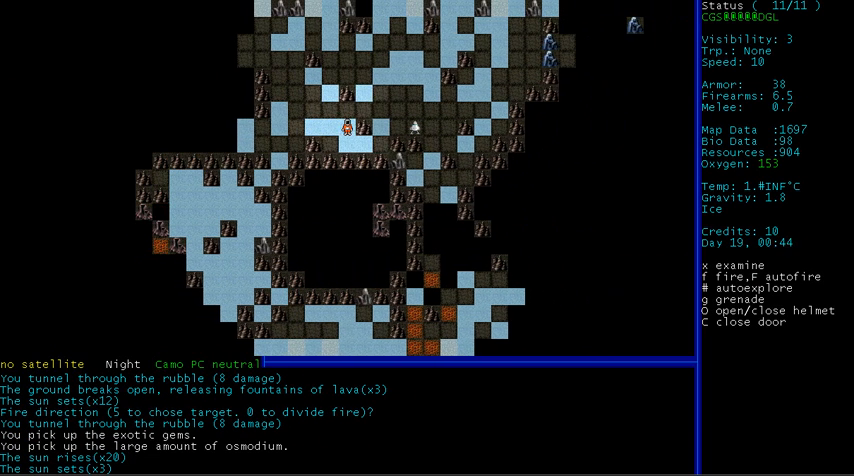
- Walk the landing party back to the LS Excelsior to refill oxygen and launch
key("Down")
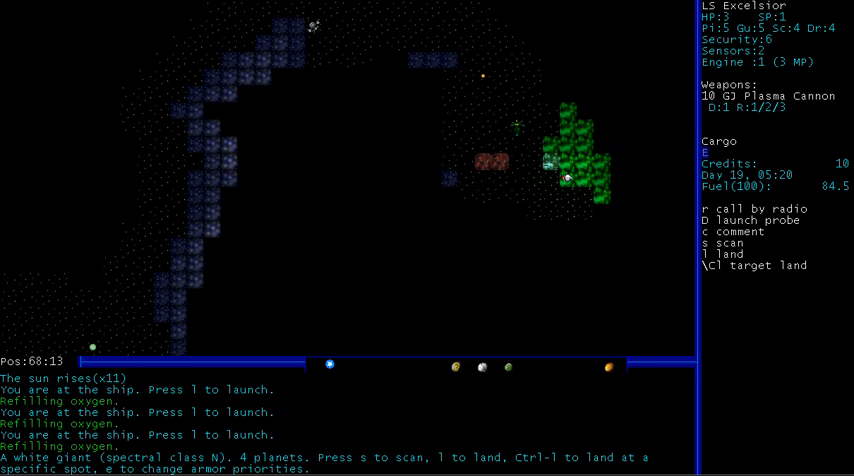
key("s")
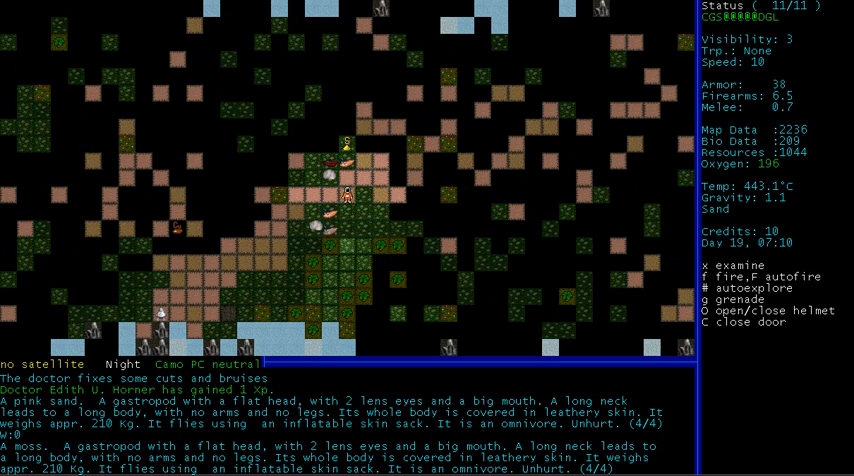
- Move the party forward and decline attacking the vicious mammal, squeezing past it
key("up")
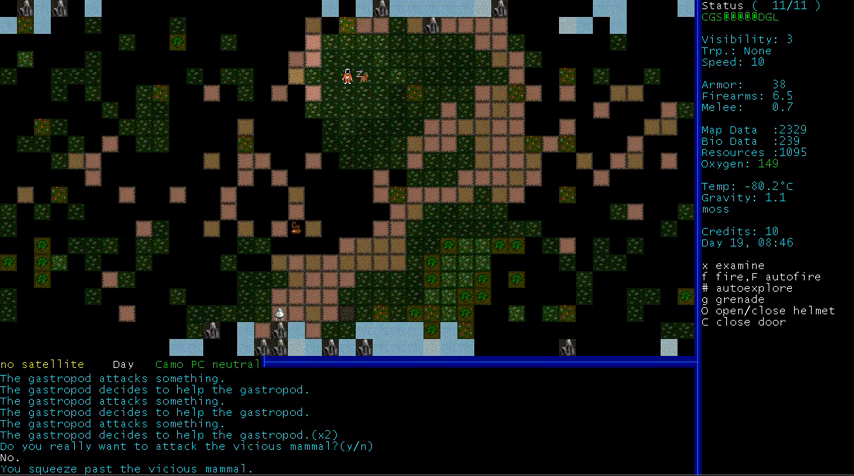
key("n")
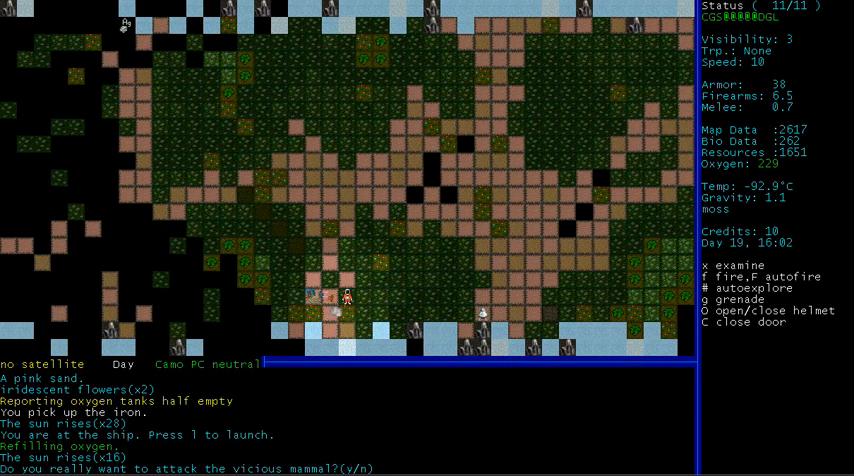
- Decline the attack on the vicious mammal while waiting near the ship
key("n")
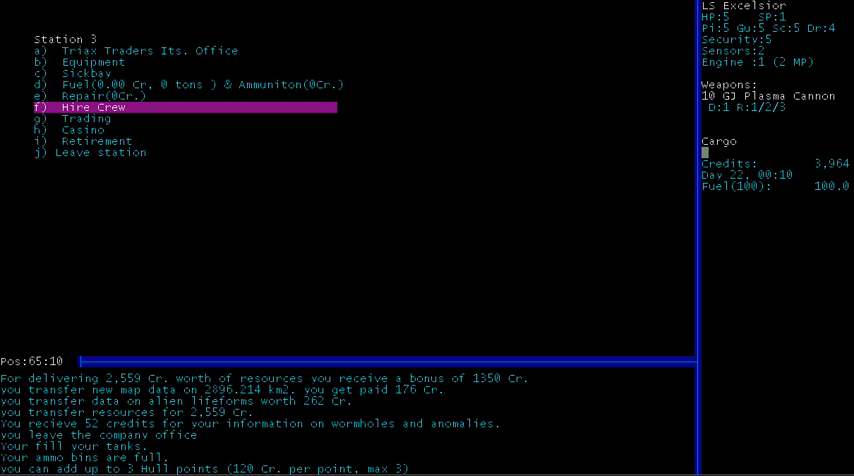
- Show the crew roster with each member's rank, suit and weapons
left_click(94, 106)
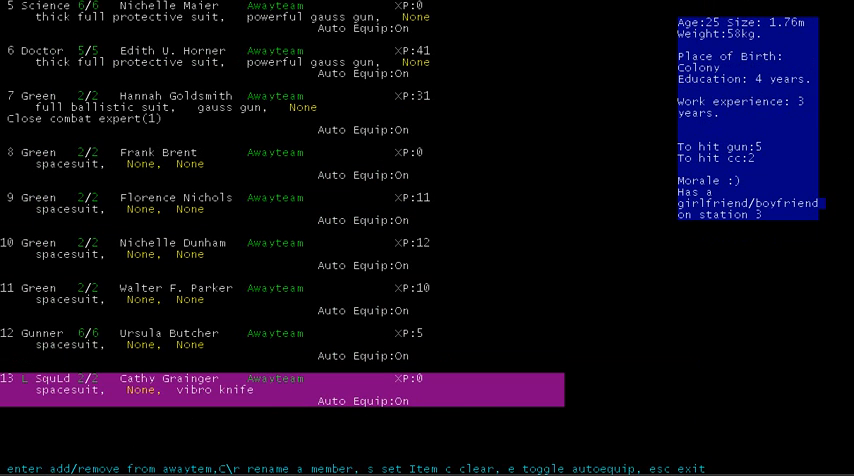
- Enter the Cheap Chunks equipment shop listing rifles, gauss guns, suits and kits
left_click(170, 242)
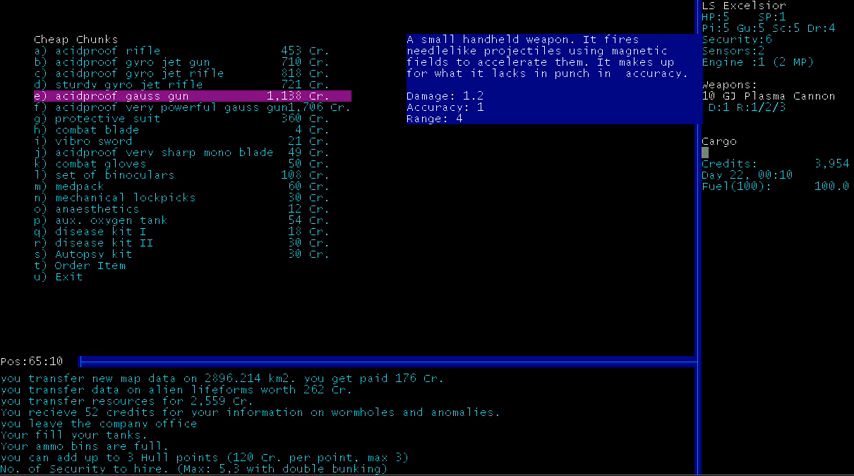
- Buy acidproof rifles, lockpicks, autopsy kits and anaesthetics, leaving 1,446 credits
left_click(90, 116)
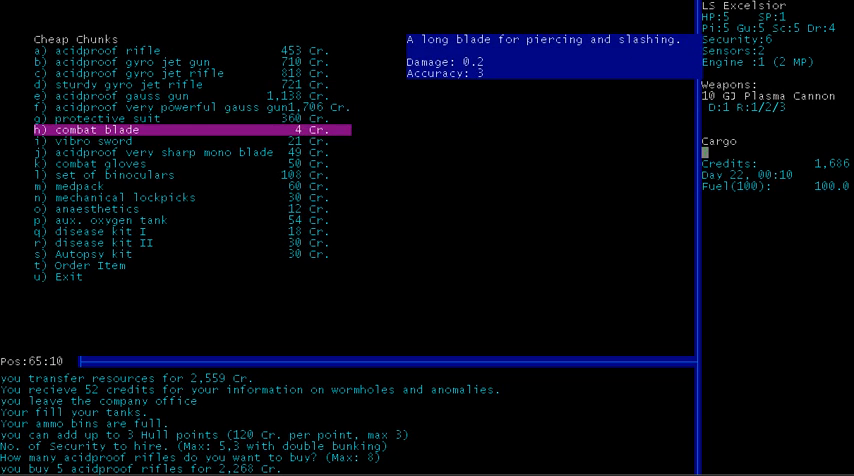
key("down")
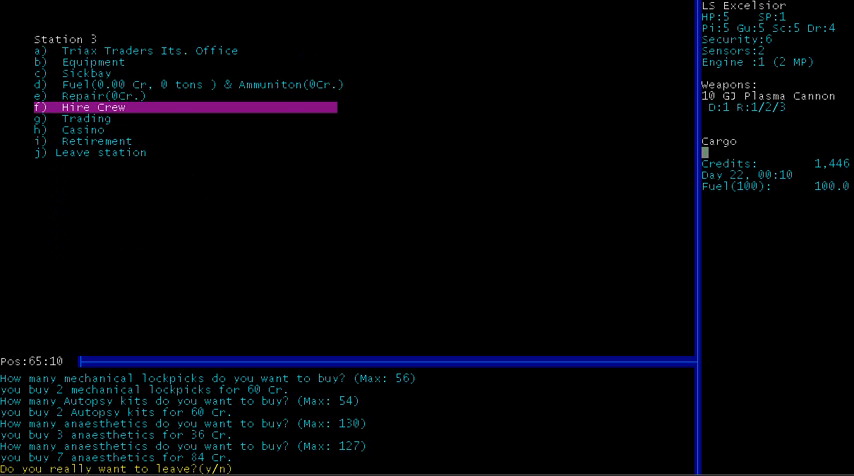
key("y")
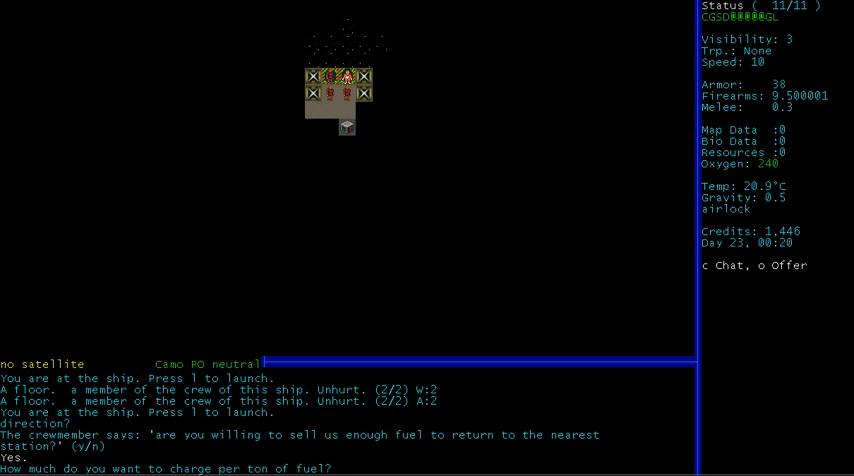
- Sell fuel to the stranded ship's crew at 5 per ton, raising credits to 1,907
type("5")
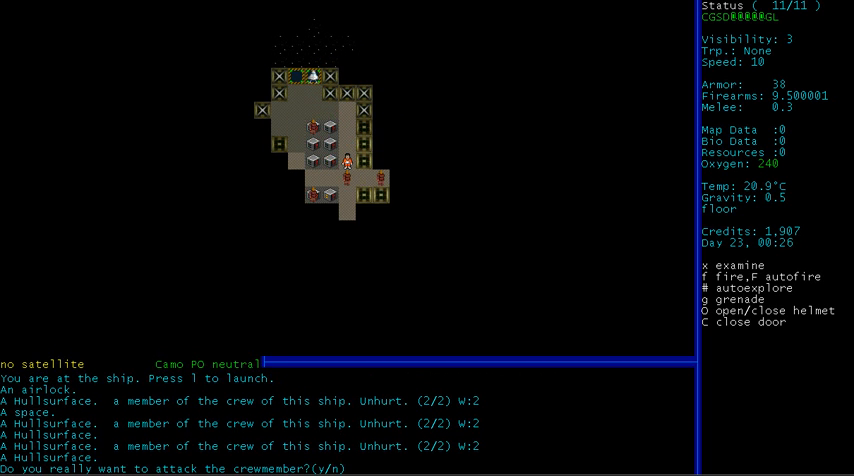
- Decline attacking the crewmember and squeeze past to explore the ship's interior
key("n")
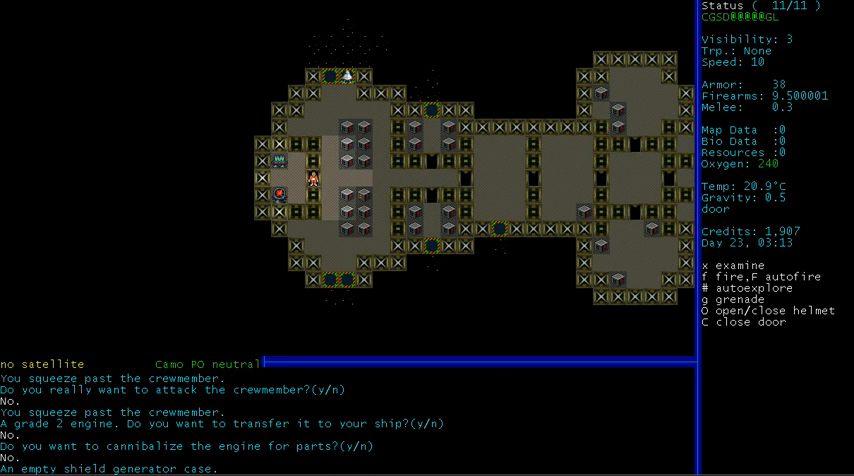
- Walk back to the grade 2 engine and take it, setting off the alarm sirens
key("up")
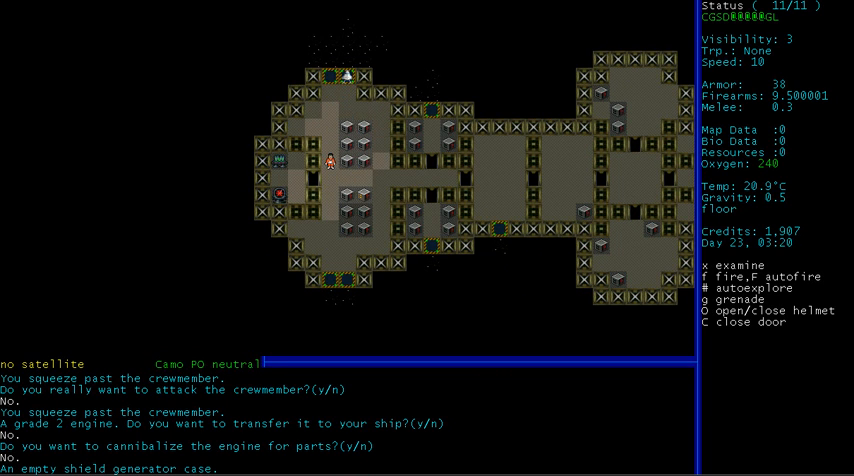
key("Down")
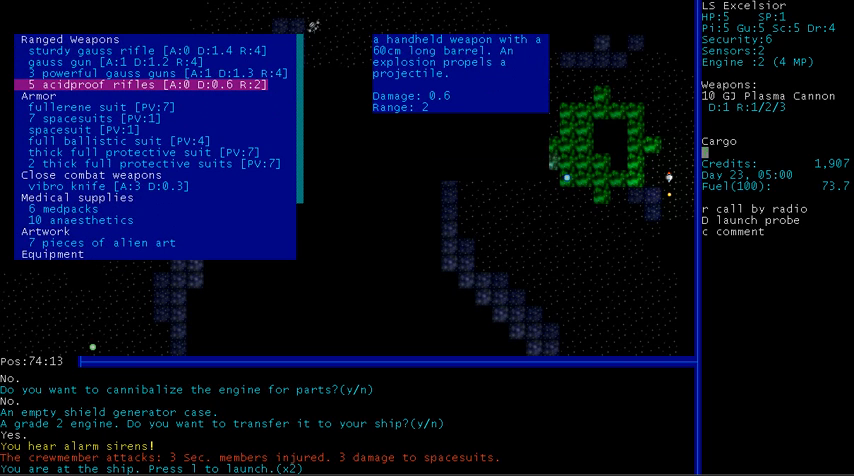
mouse_move(784, 60)
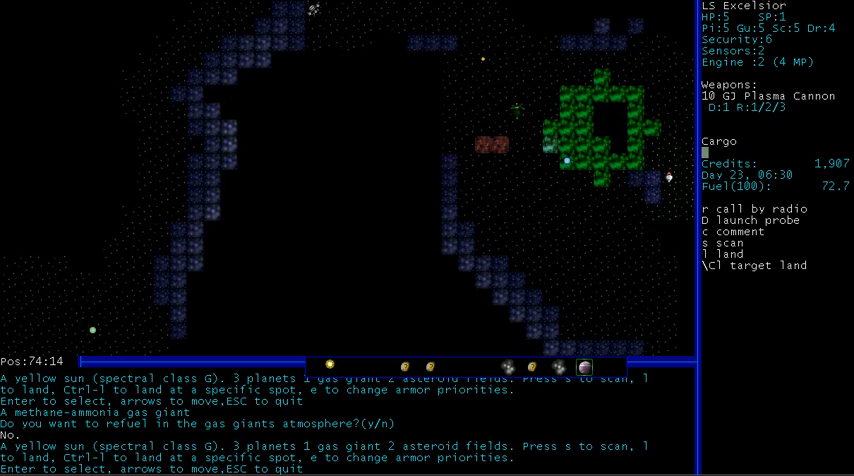
- Scan the planet in orbit 6: exotic atmosphere, 1.2g gravity, no lifeforms
key("n")
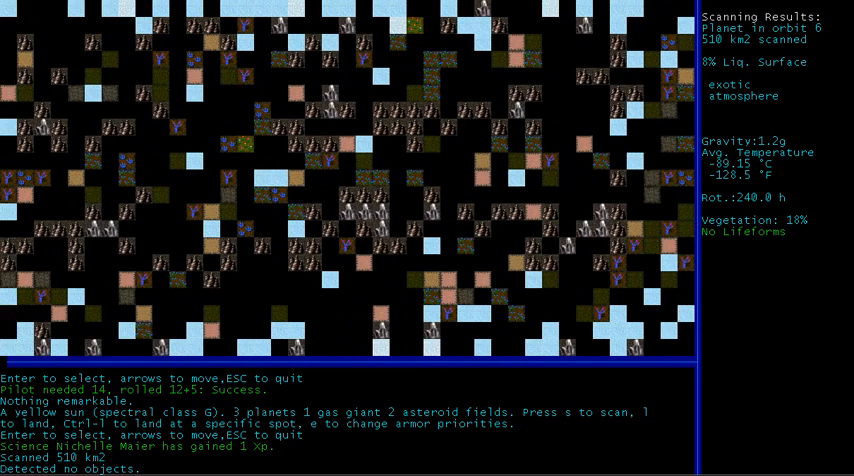
- Scan the orbit 1 planet: no atmosphere, 1.1g gravity, no life, three objects detected
key("Escape")
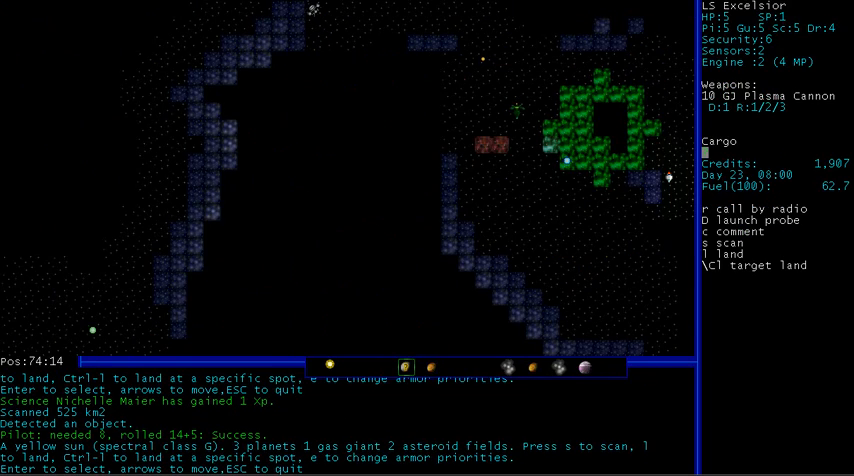
key("s")
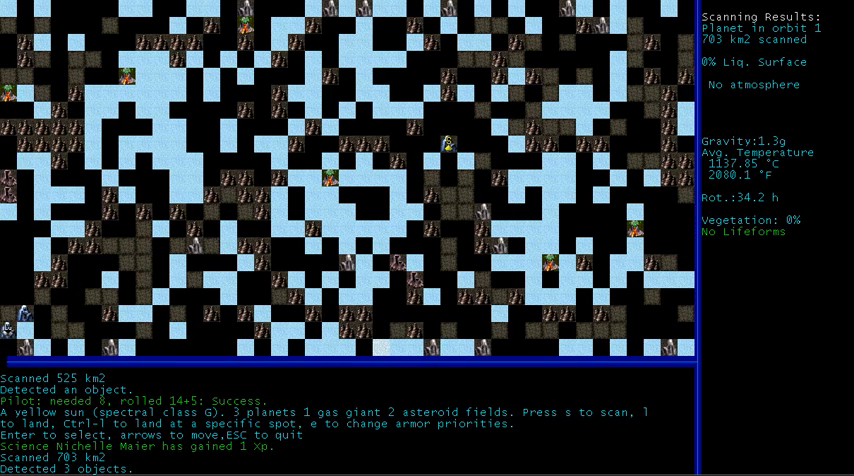